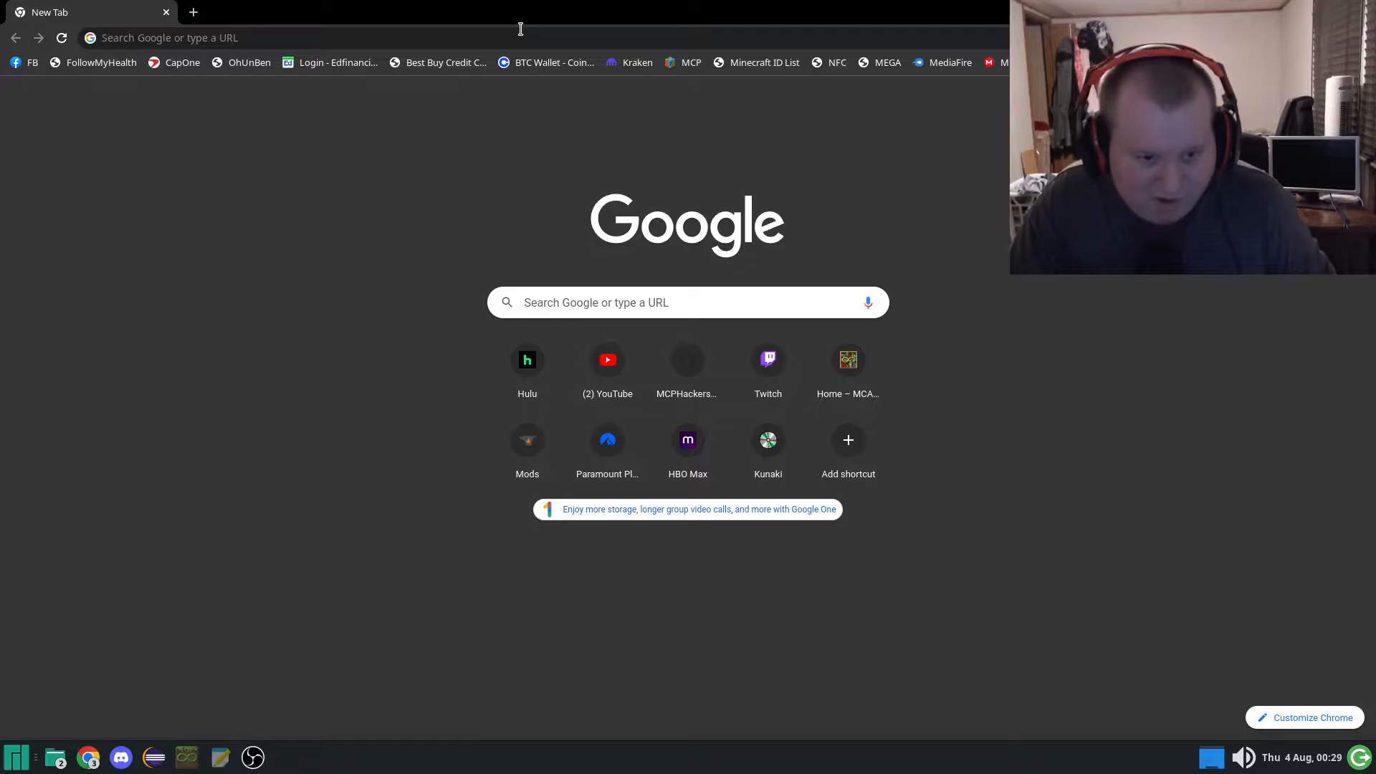
# Step: Launch Add/Remove Software from the start menu and search its catalogue for 'mu'
pyautogui.click(15, 756)
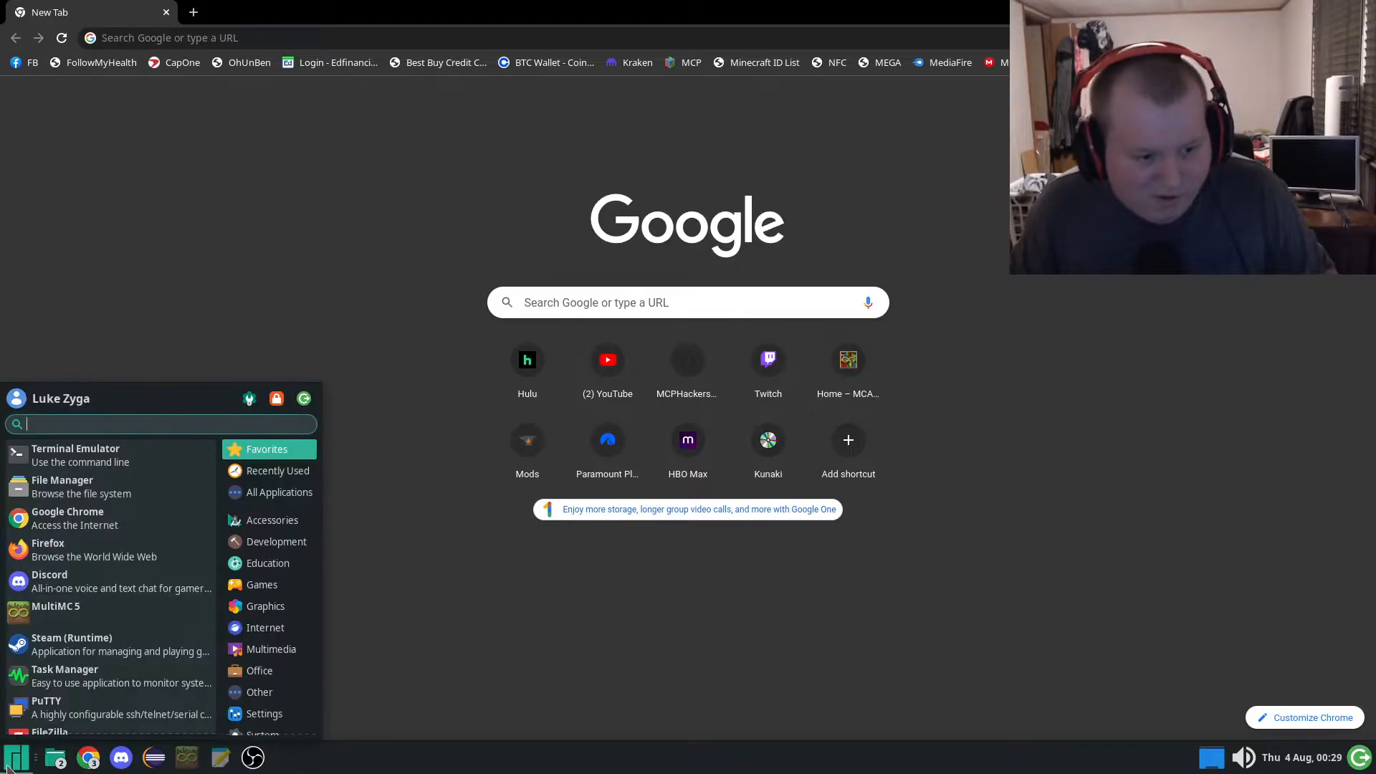
pyautogui.write('add')
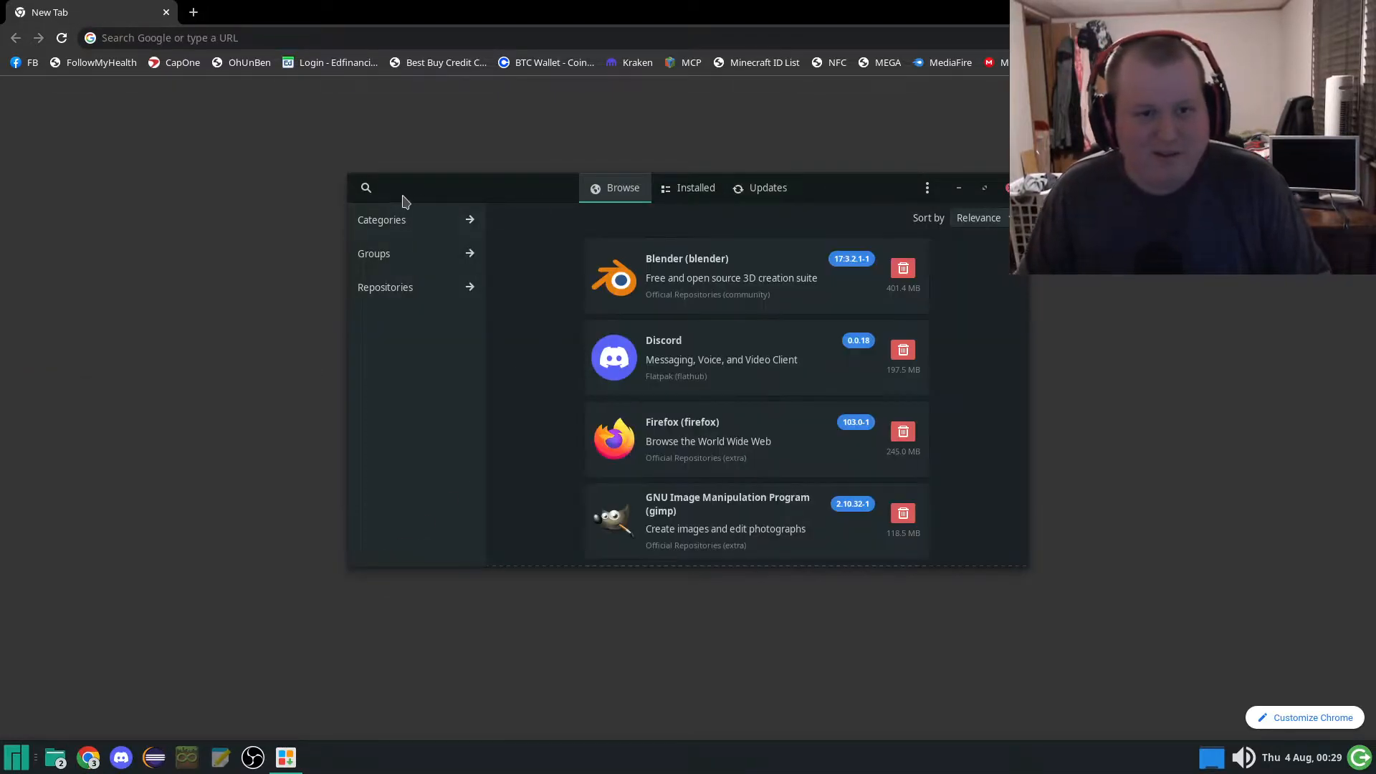
pyautogui.click(367, 187)
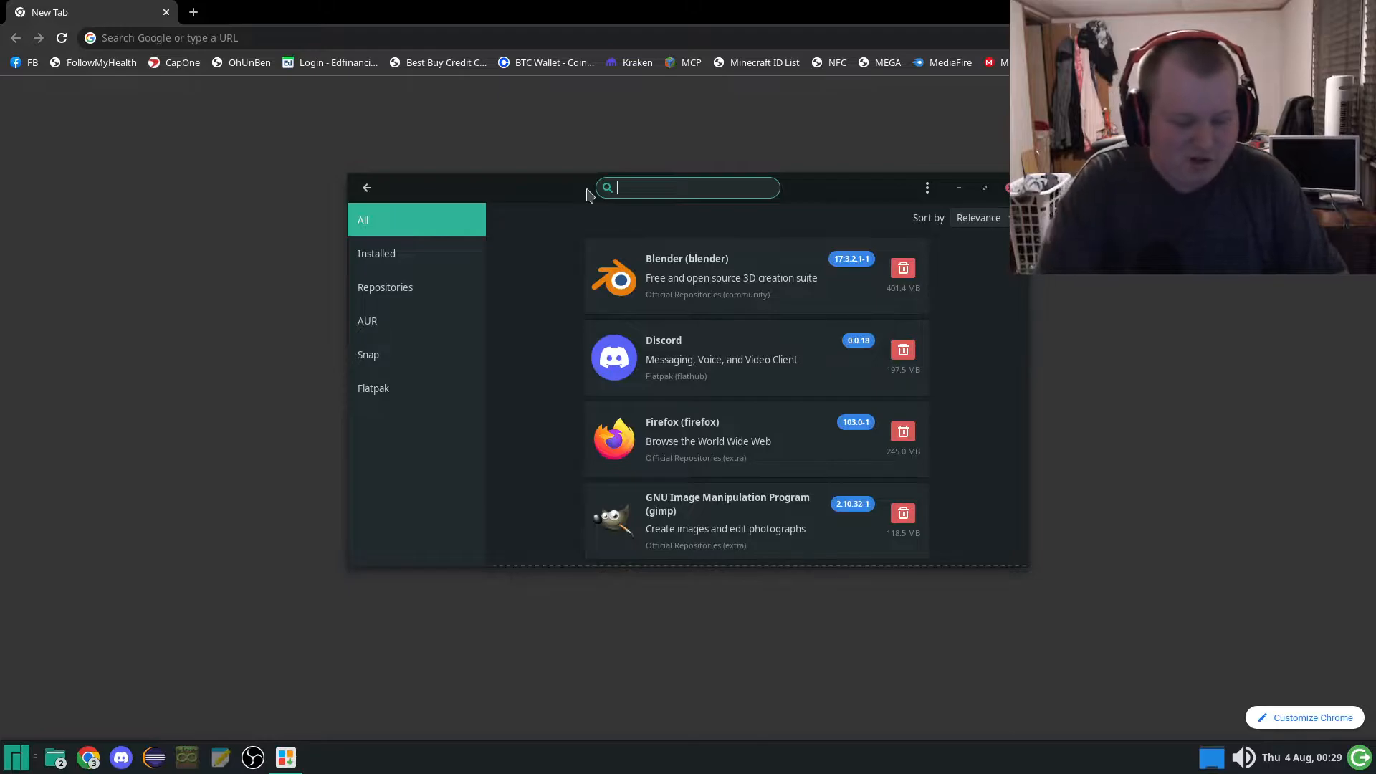
pyautogui.write('mu')
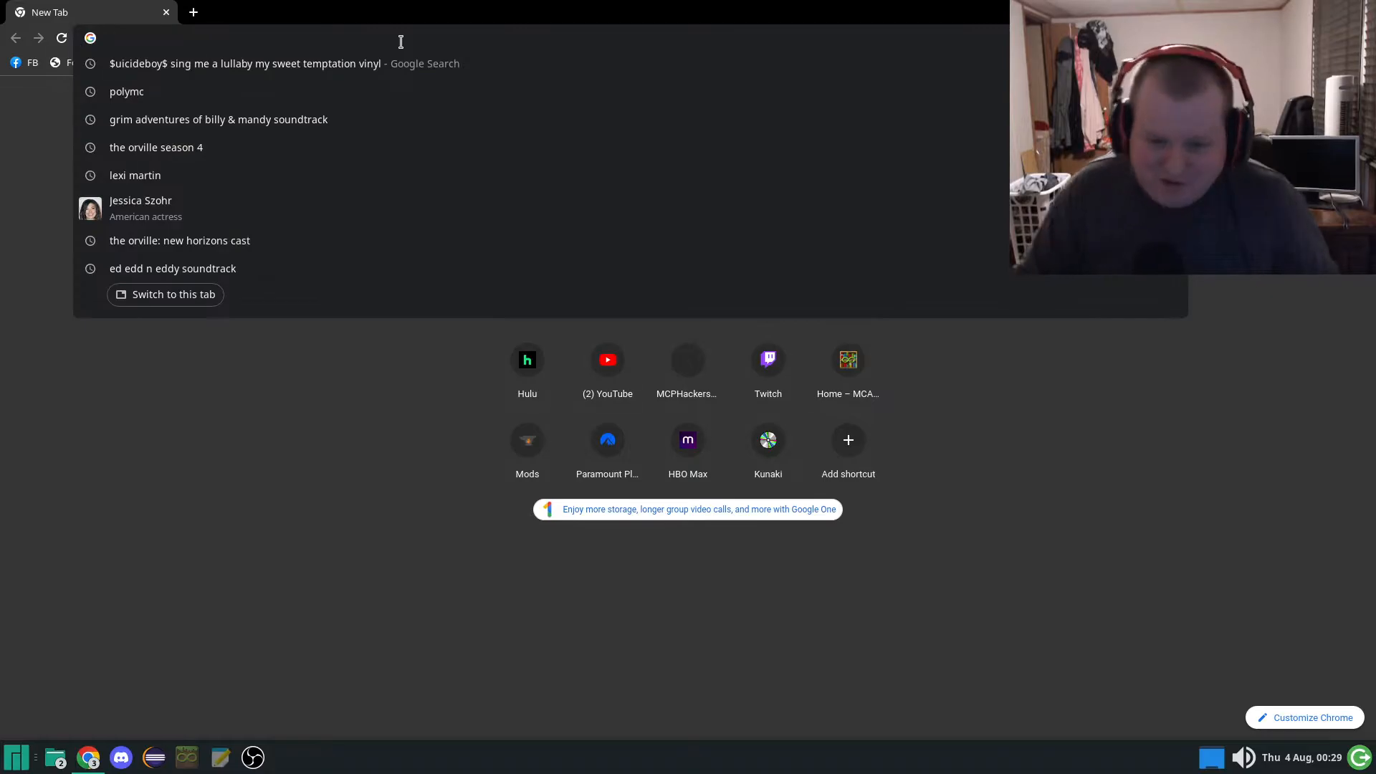
# Step: Enter the MultiMC address in Chrome, then switch to the Discord chat
pyautogui.write('multimc.org/#Download')
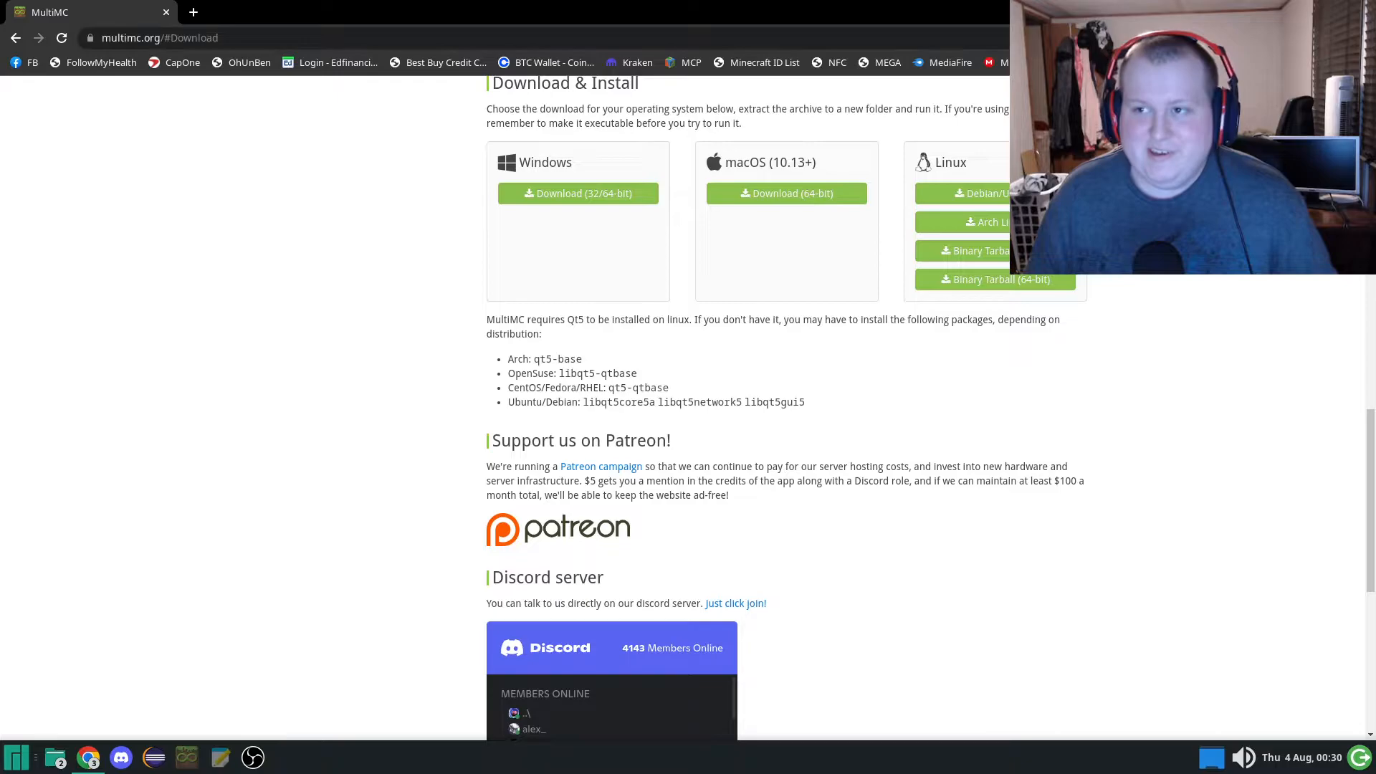
pyautogui.click(120, 756)
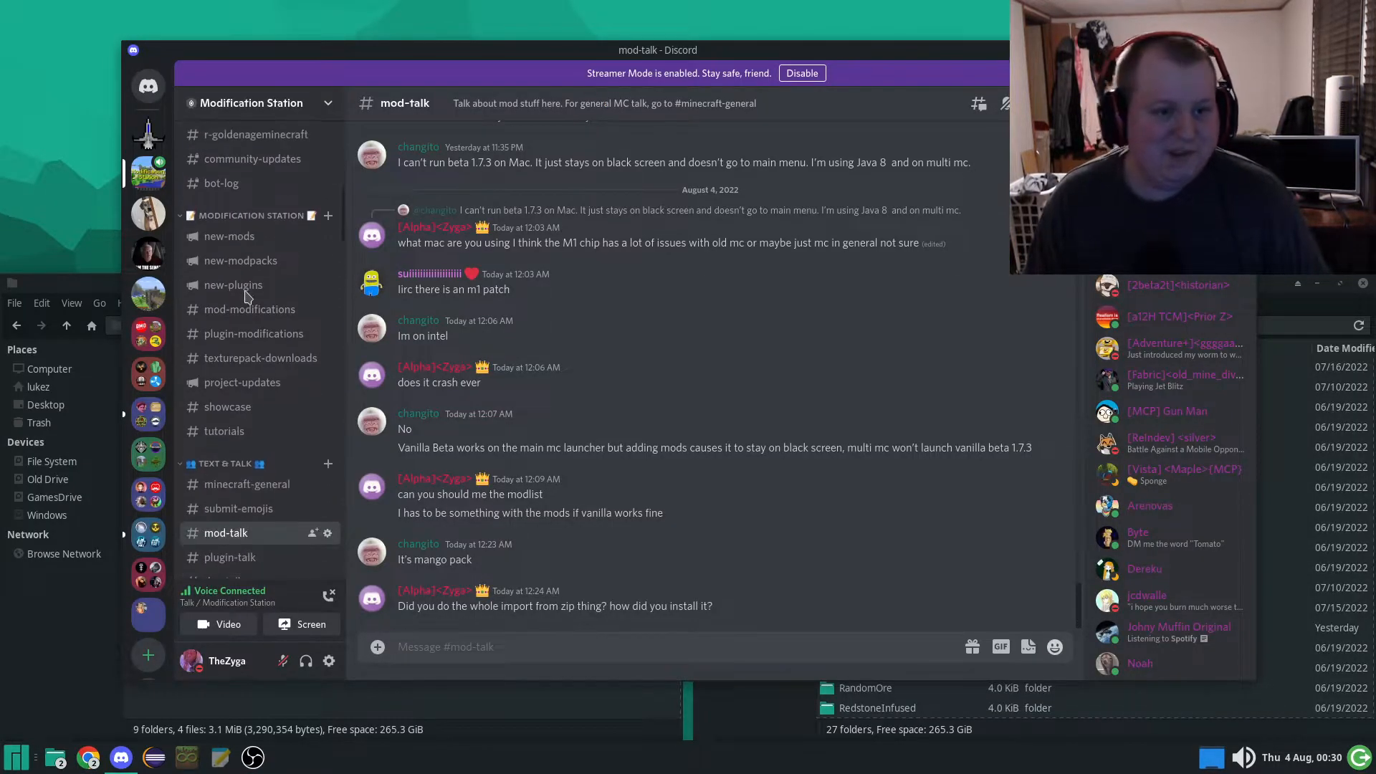
# Step: Open the #new-modpacks channel showing the Mango Pack Beta 1.7.3 post
pyautogui.click(238, 260)
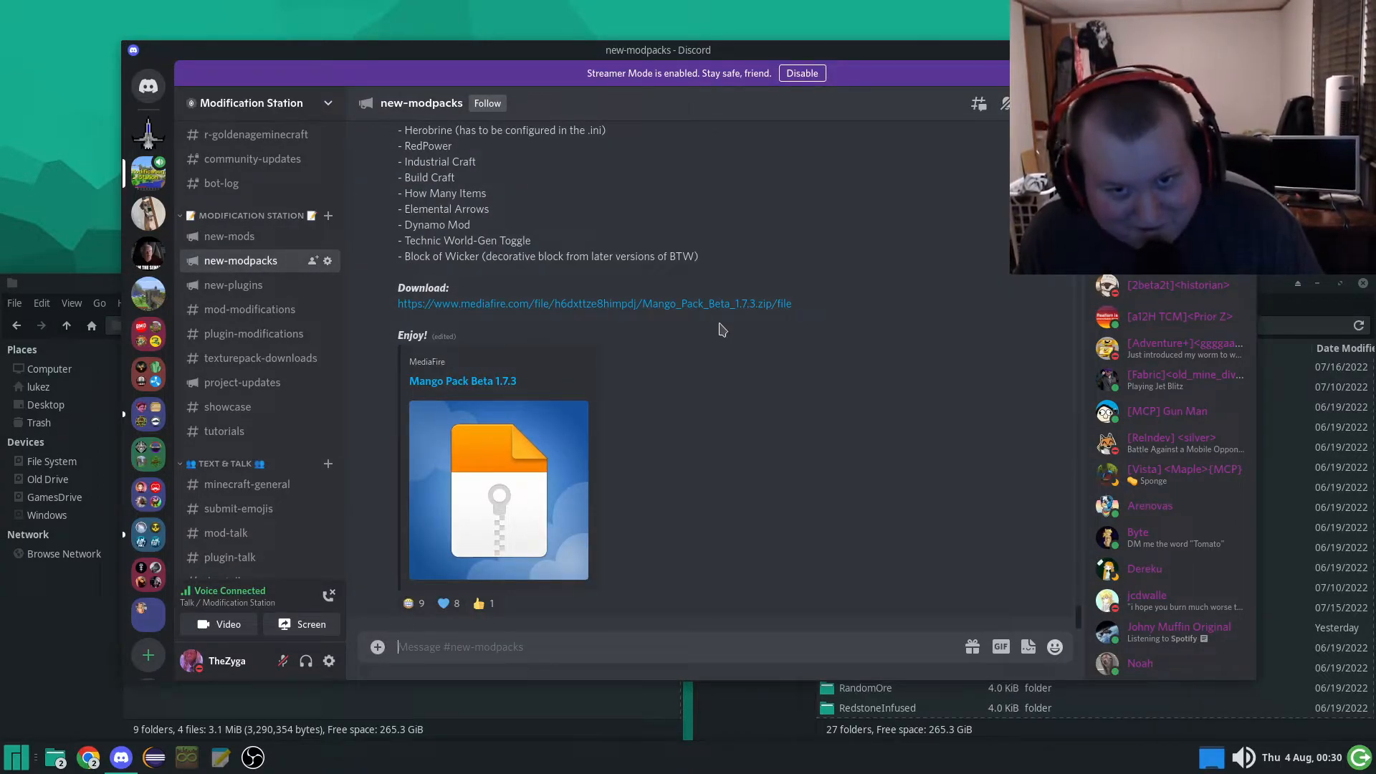
pyautogui.moveTo(735, 310)
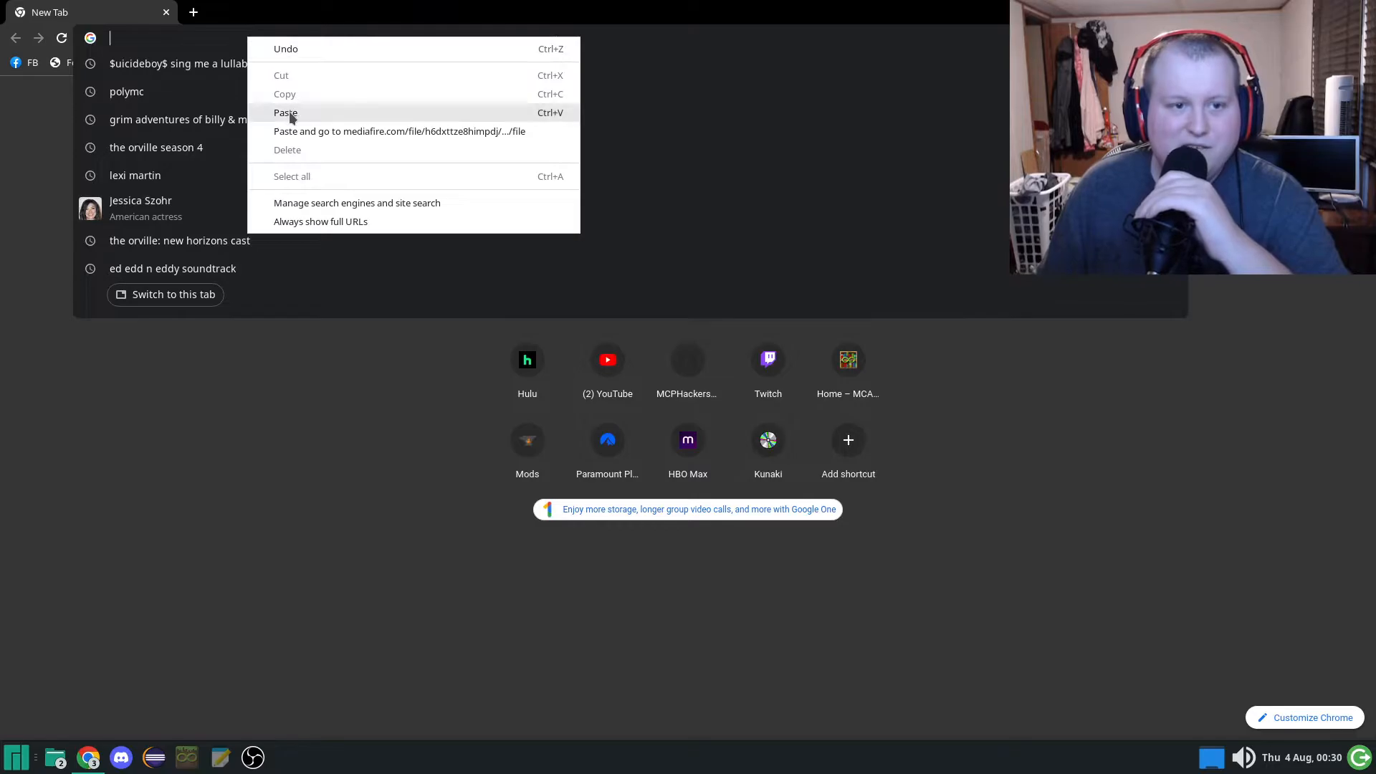
# Step: Paste the MediaFire link and download the 120.52 MB Mango Pack Beta 1.7.3 zip
pyautogui.click(399, 130)
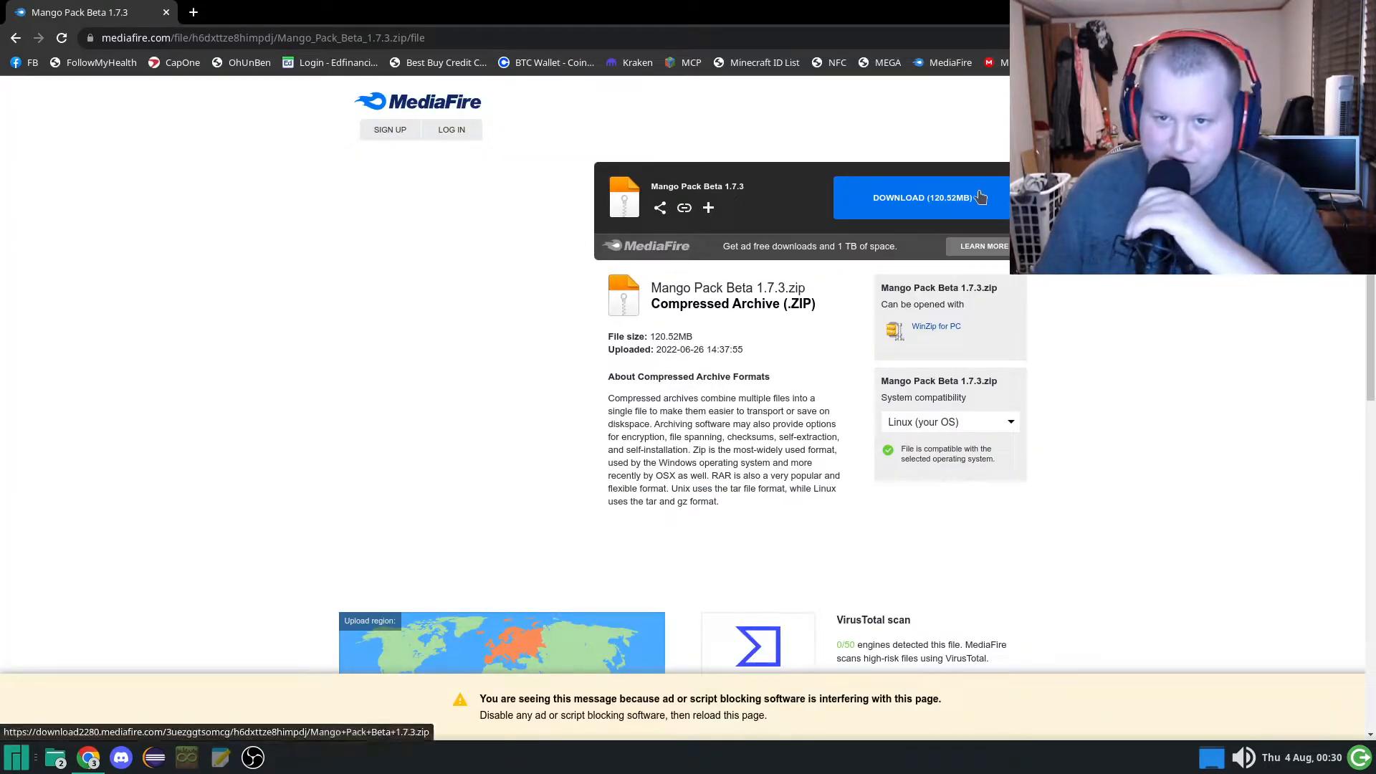
pyautogui.click(922, 197)
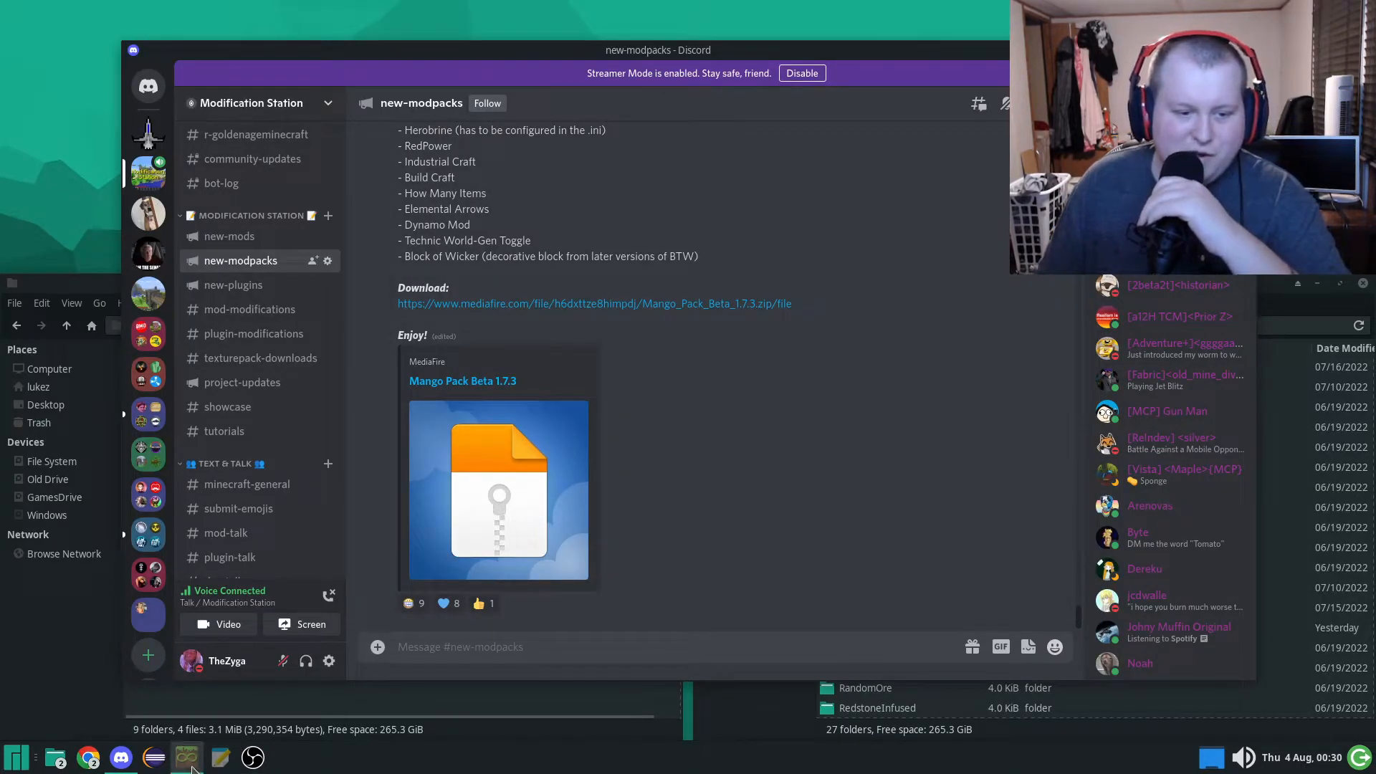
# Step: Bring up MultiMC and open Add Instance on the Import from zip page
pyautogui.click(187, 757)
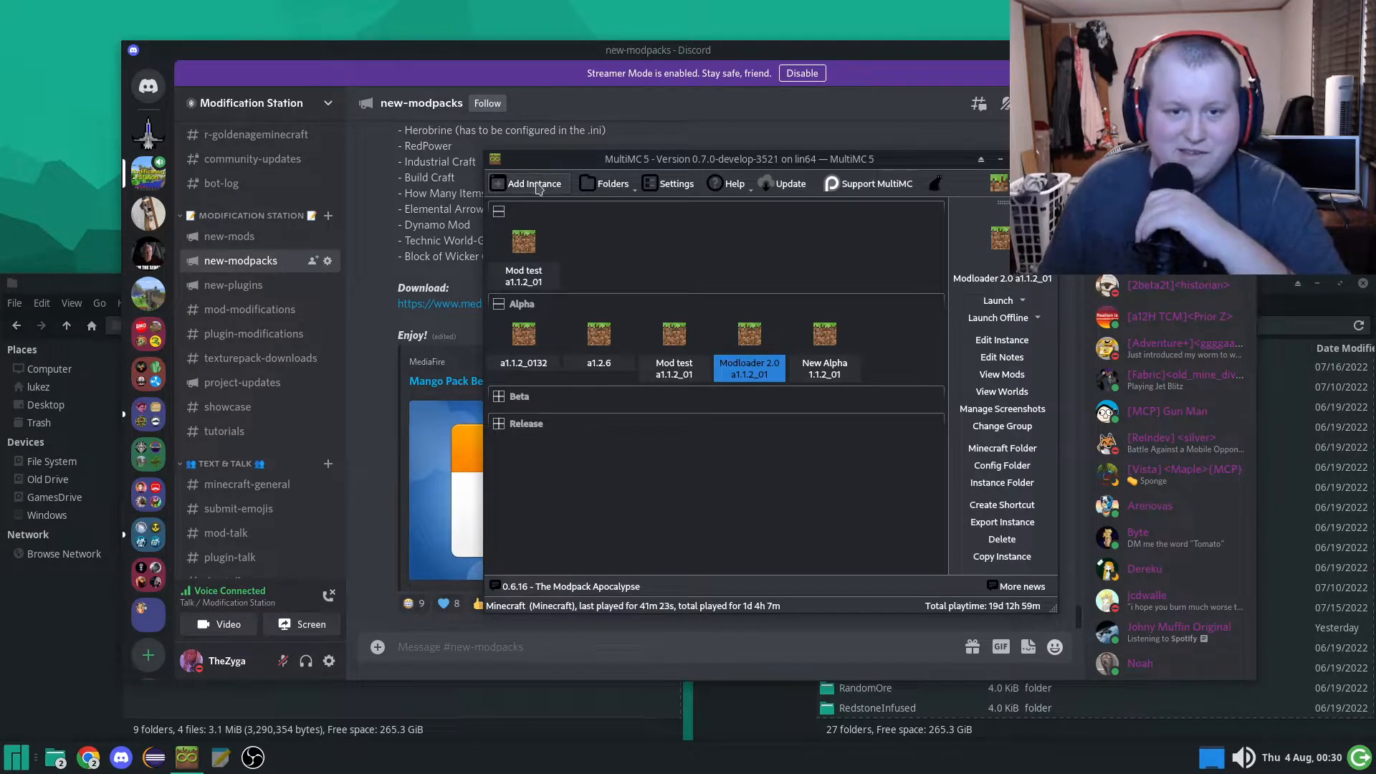
pyautogui.click(534, 183)
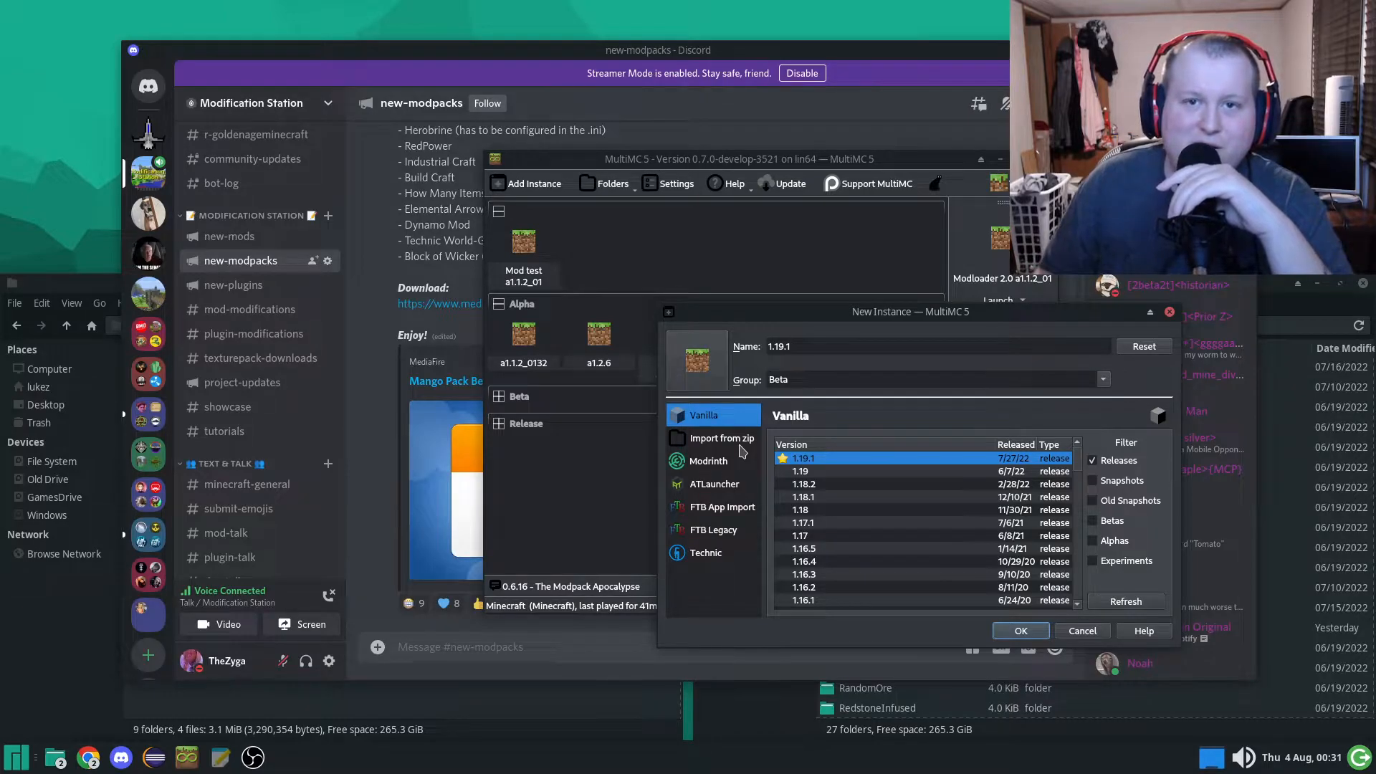
pyautogui.click(719, 438)
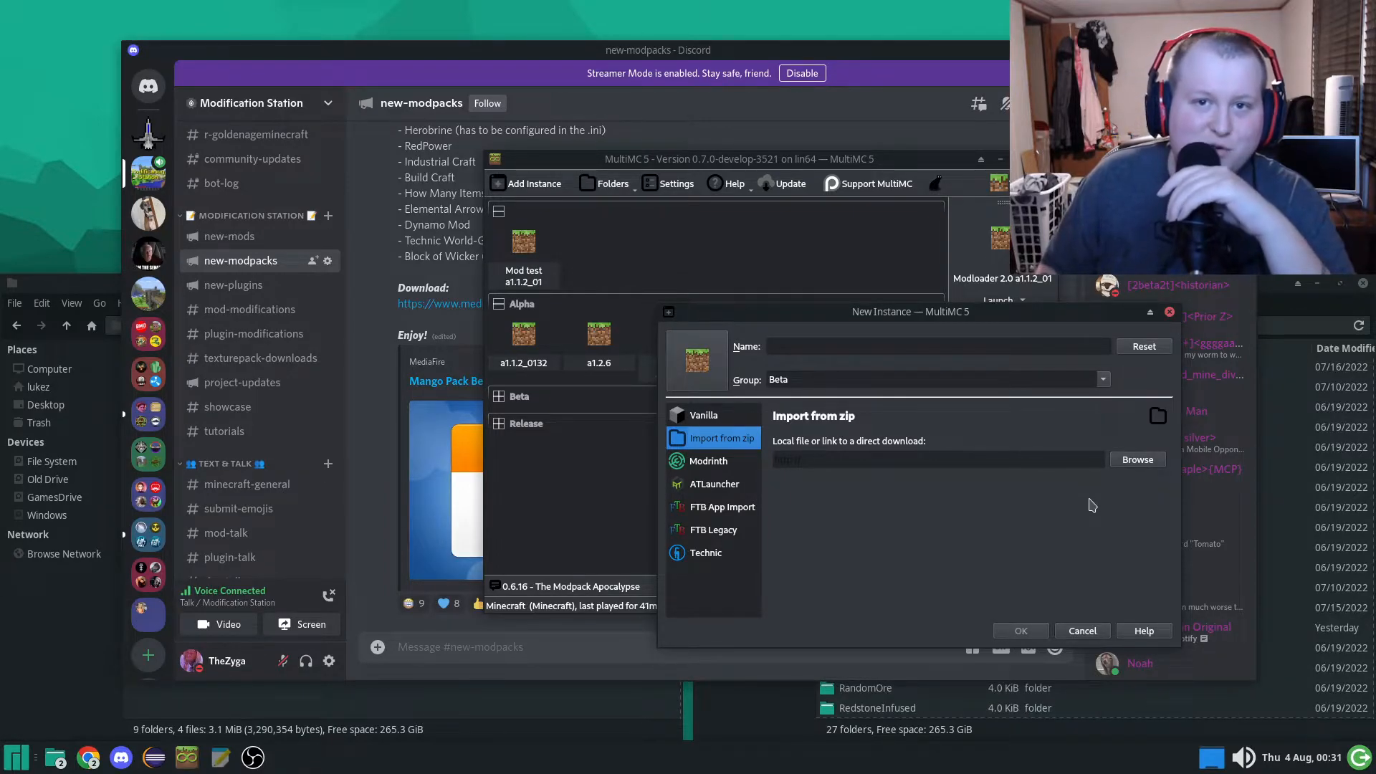
pyautogui.moveTo(1138, 482)
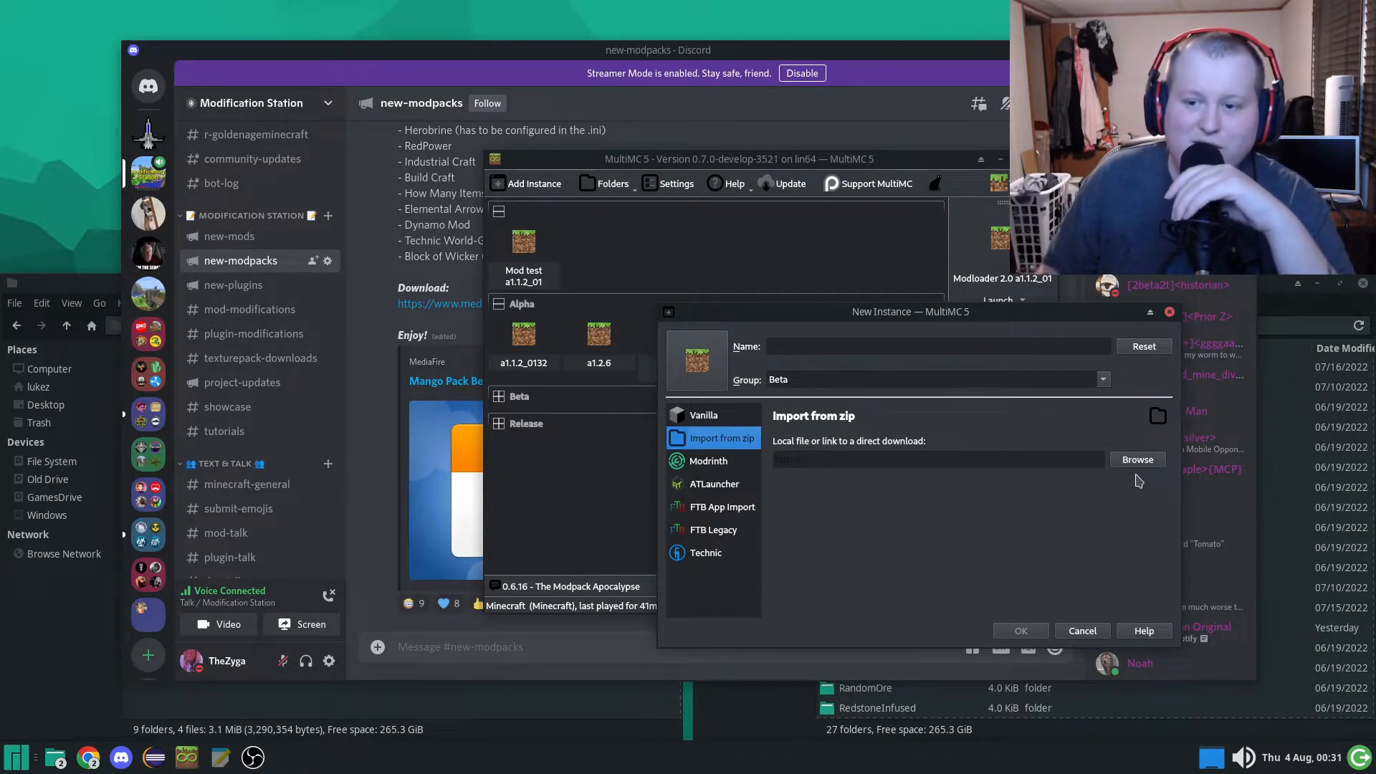
# Step: Browse Downloads and select Mango Pack Beta 1.7.3 (3).zip as the import file
pyautogui.click(1137, 458)
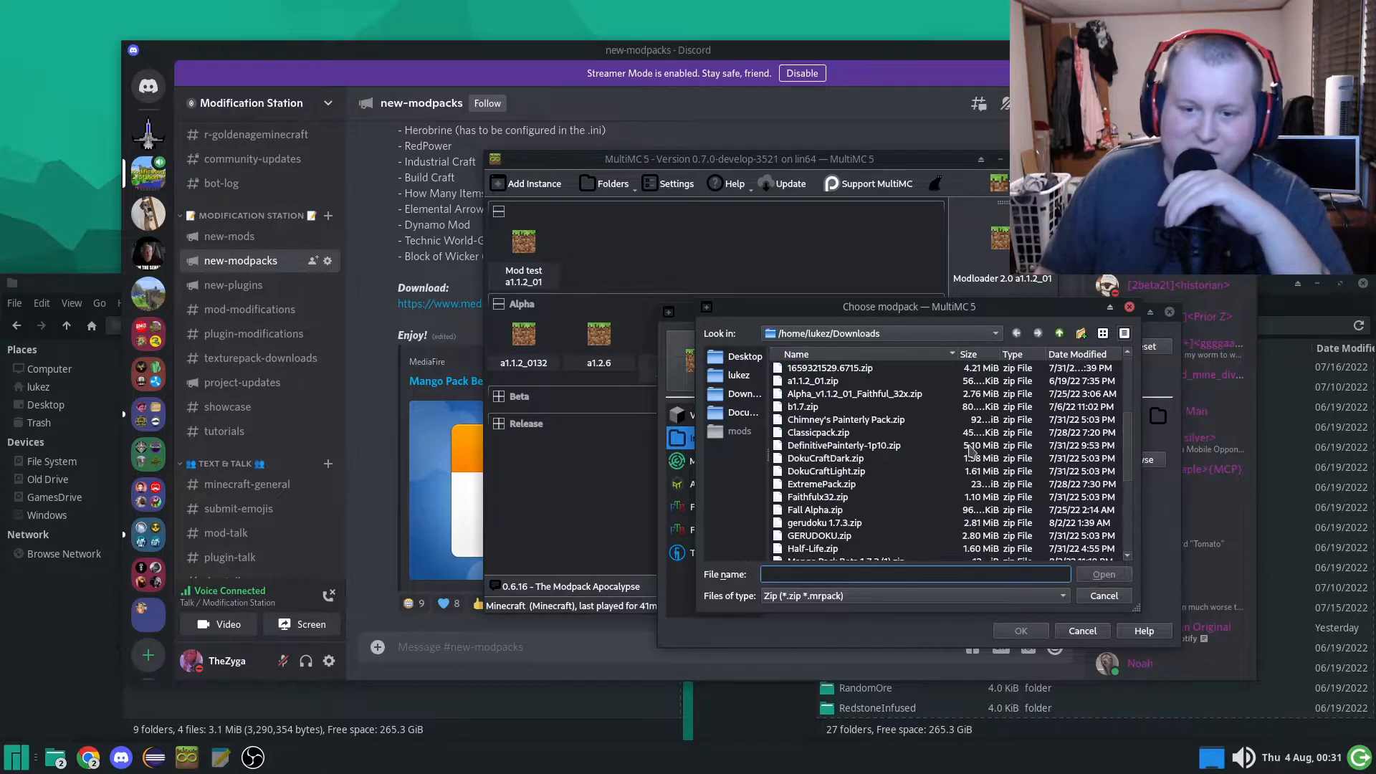
pyautogui.scroll(-3)
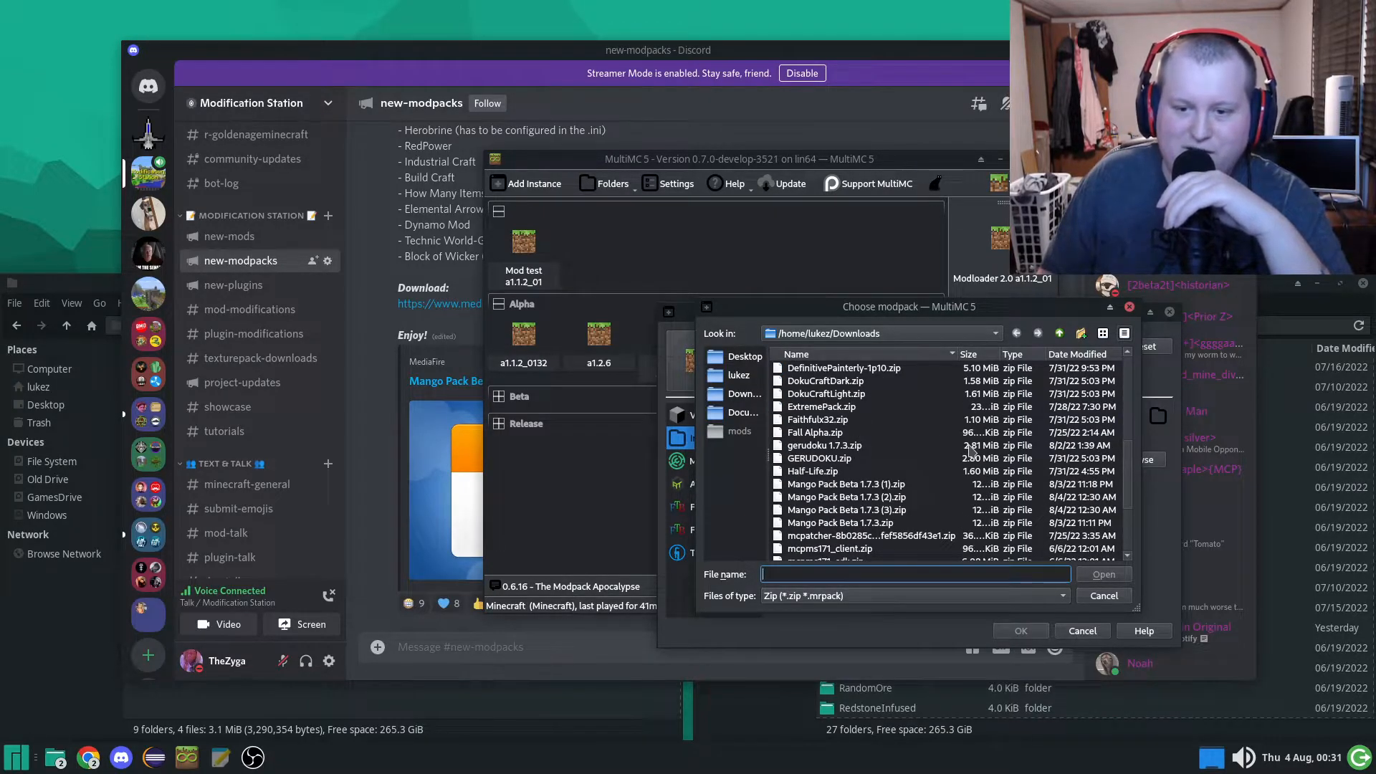
pyautogui.scroll(-3)
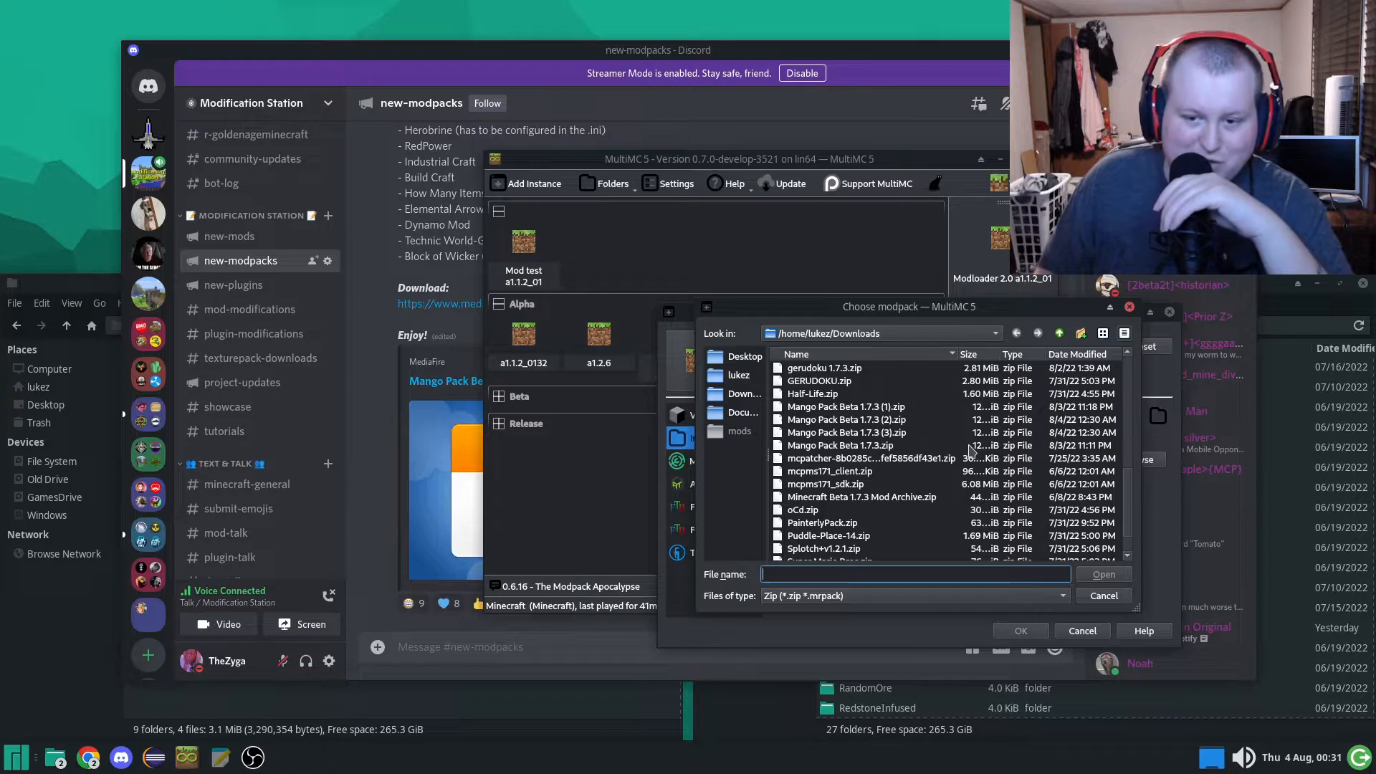
pyautogui.click(842, 431)
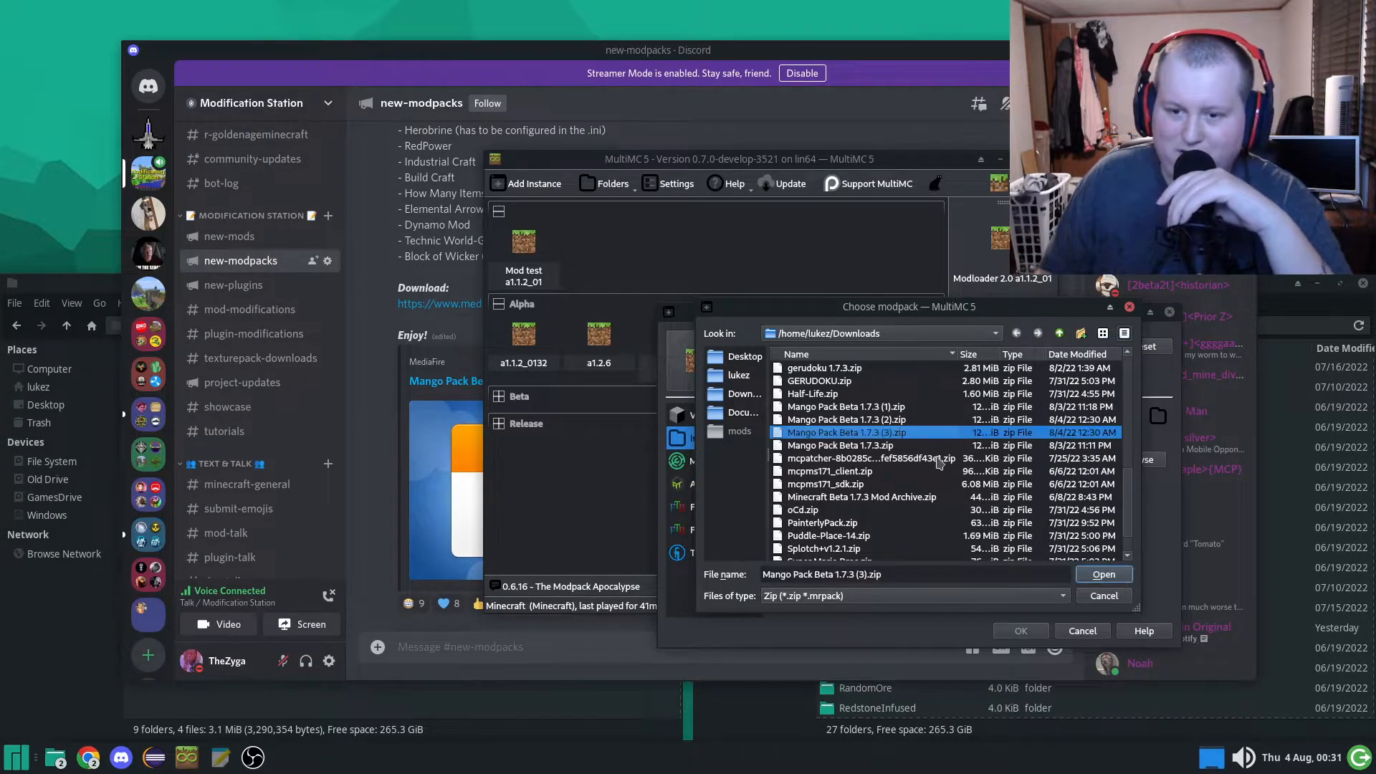
pyautogui.click(1103, 574)
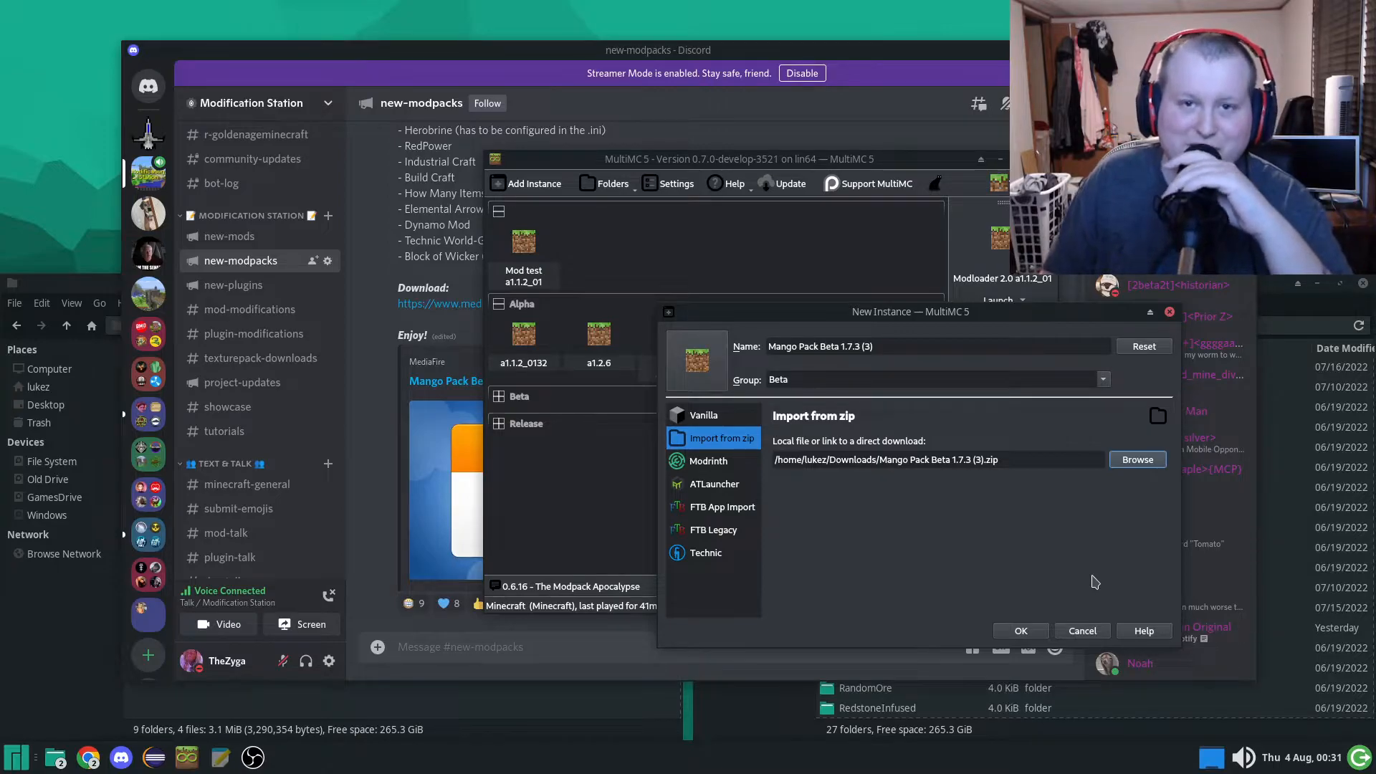
pyautogui.moveTo(1094, 578)
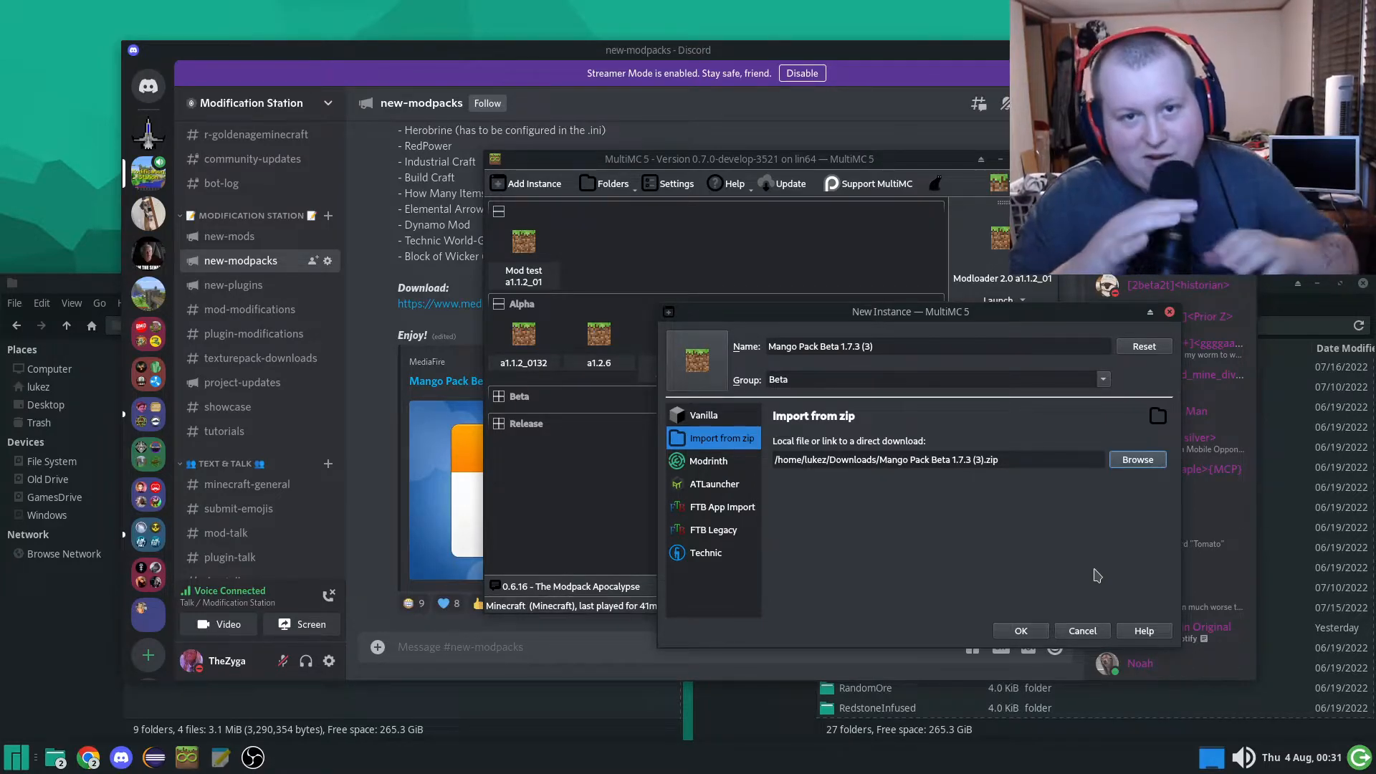
pyautogui.moveTo(1132, 527)
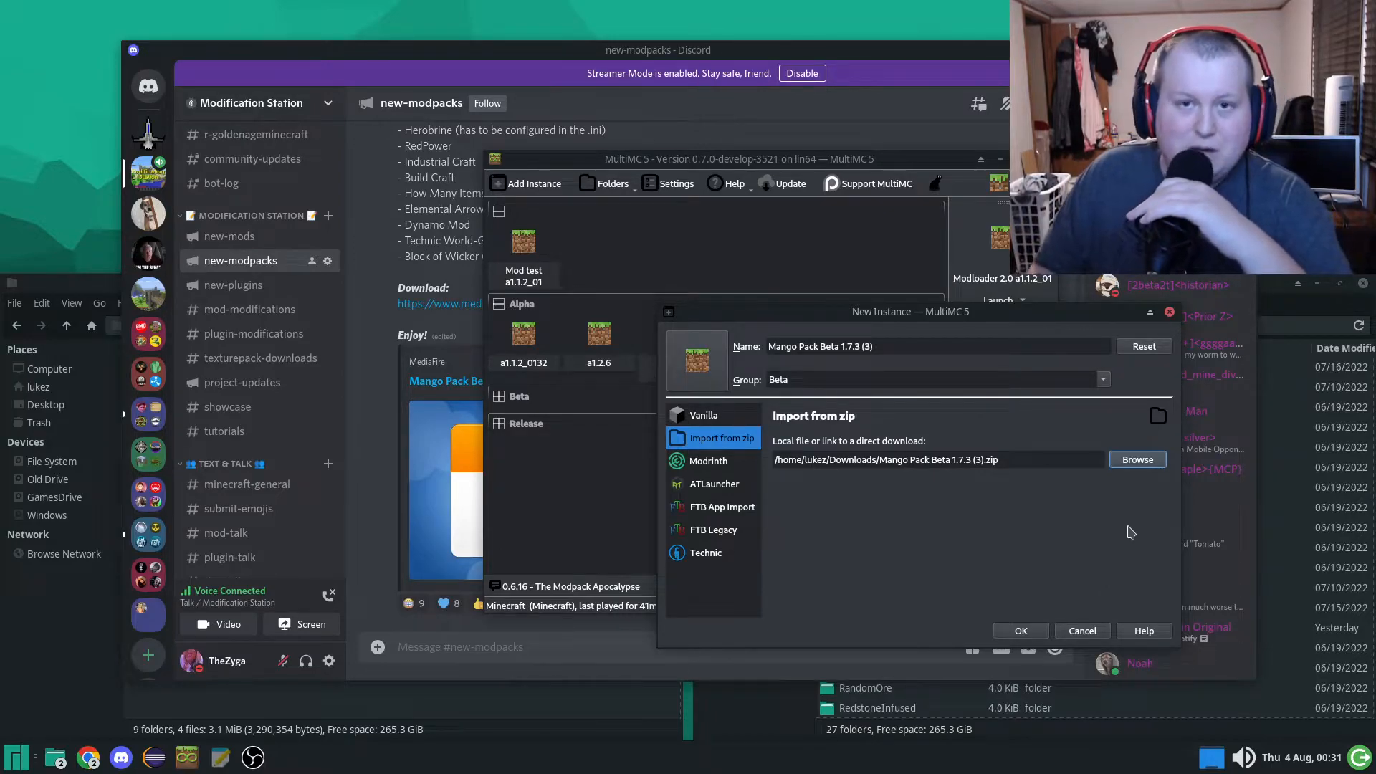
pyautogui.moveTo(1034, 372)
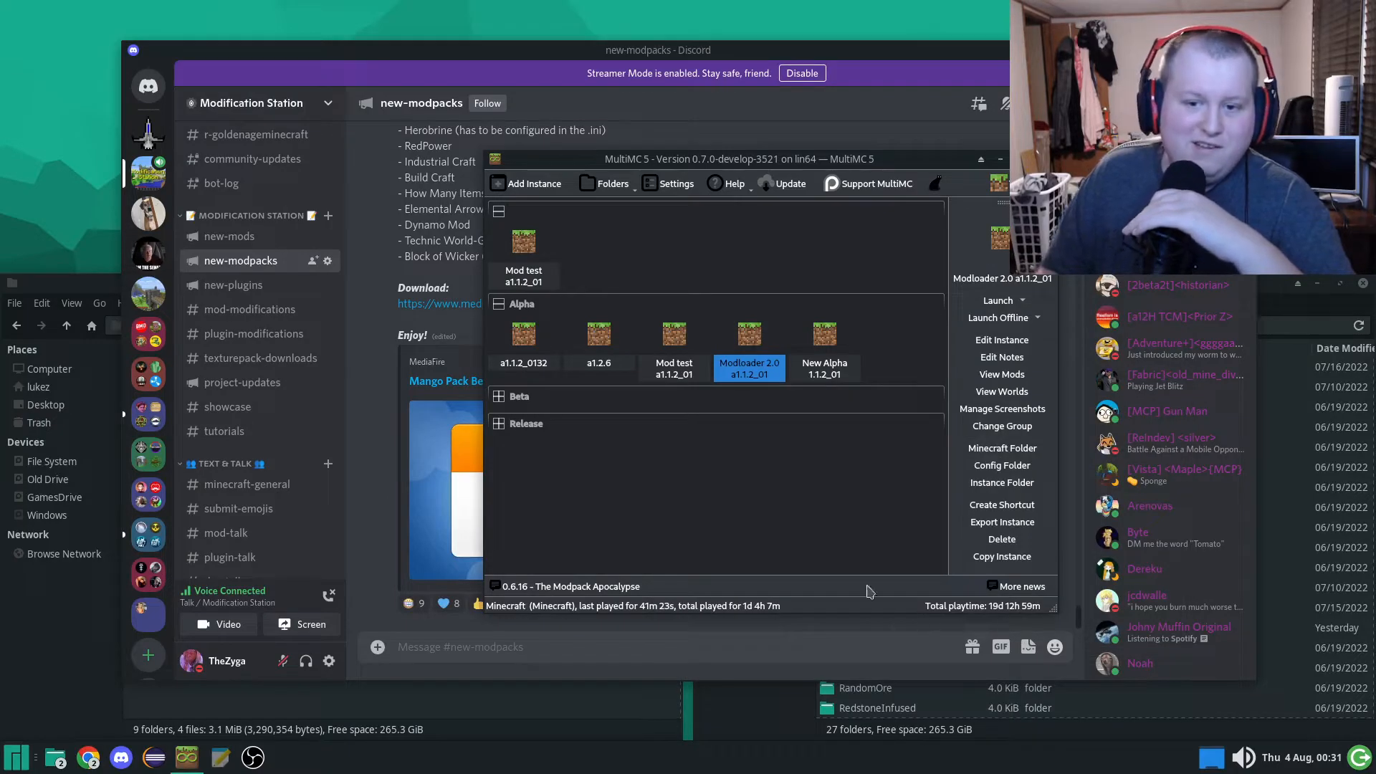
# Step: Expand the Beta instance group in MultiMC
pyautogui.click(497, 401)
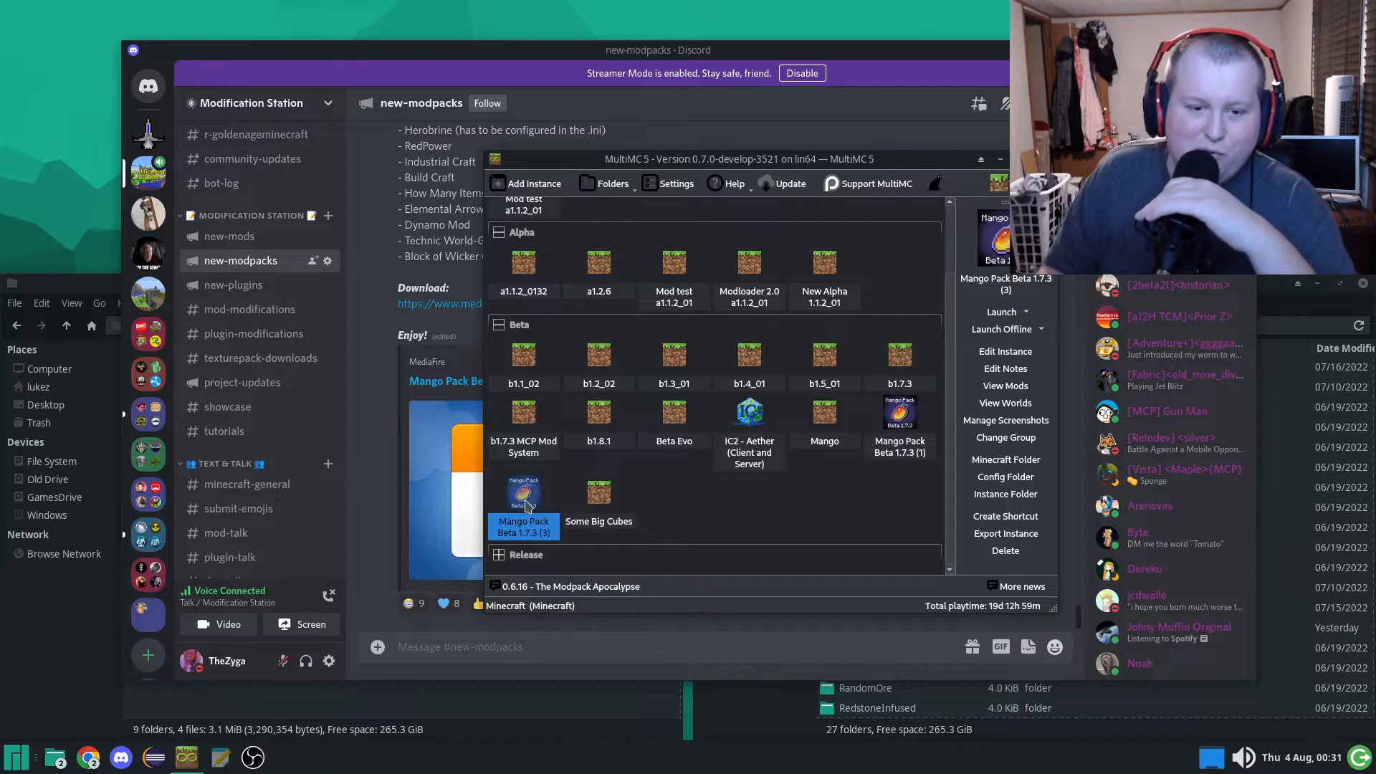
pyautogui.moveTo(523, 492)
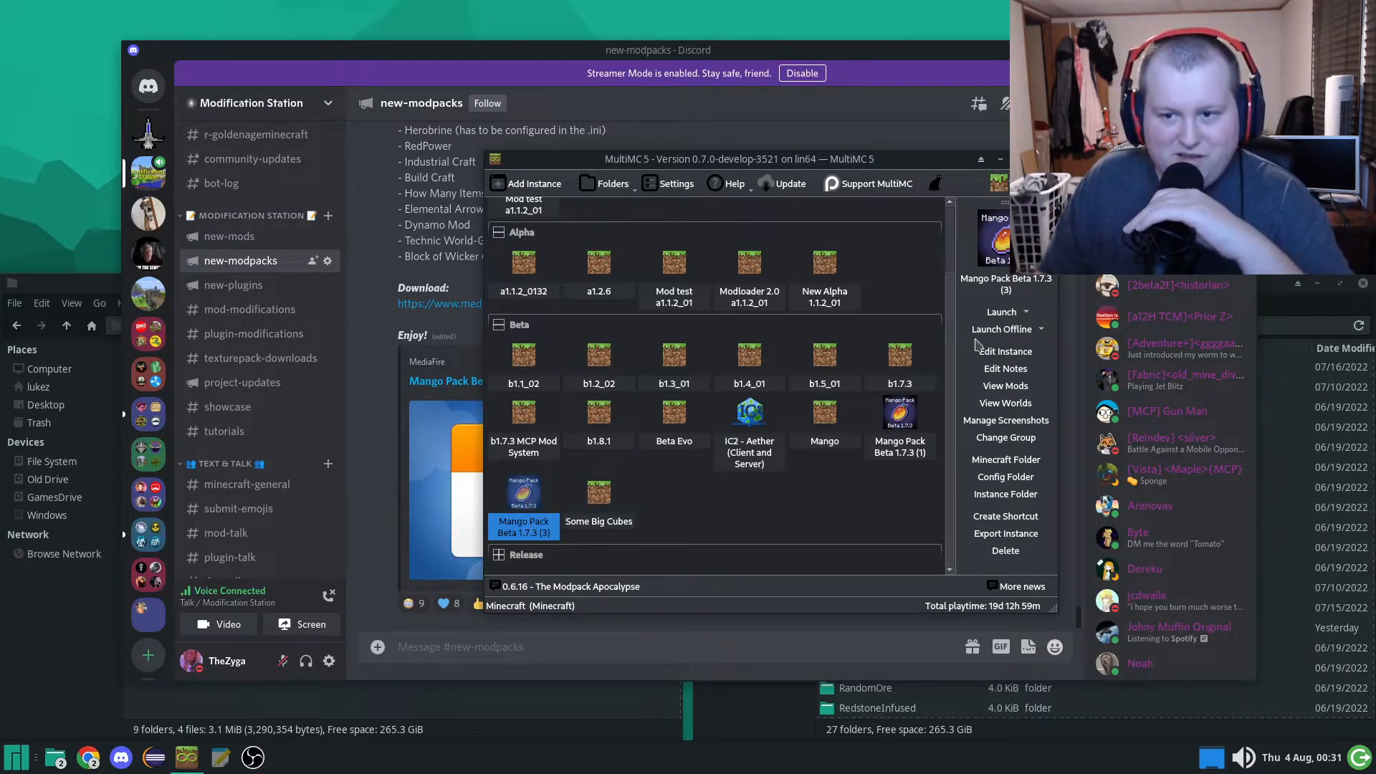
pyautogui.moveTo(1000, 311)
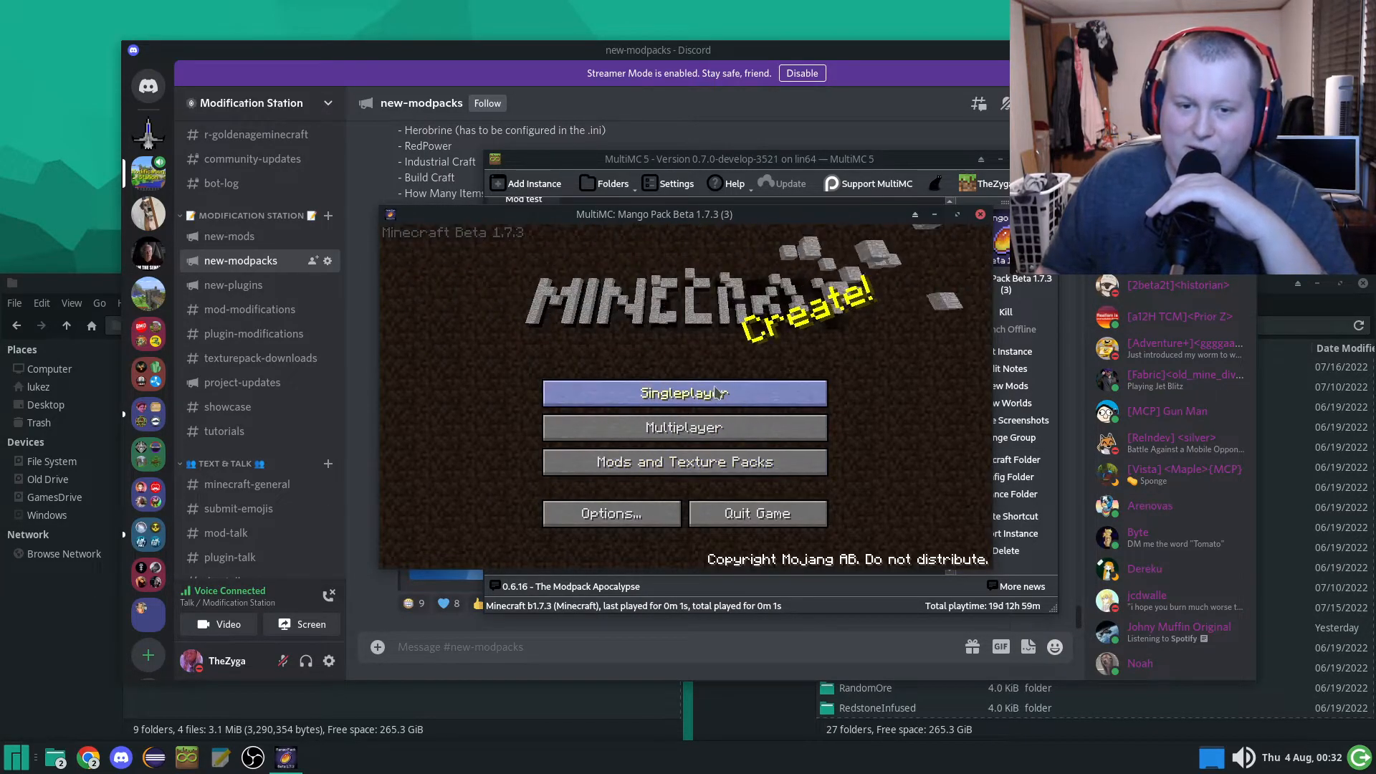
# Step: Create a new singleplayer world with seed 7
pyautogui.click(684, 392)
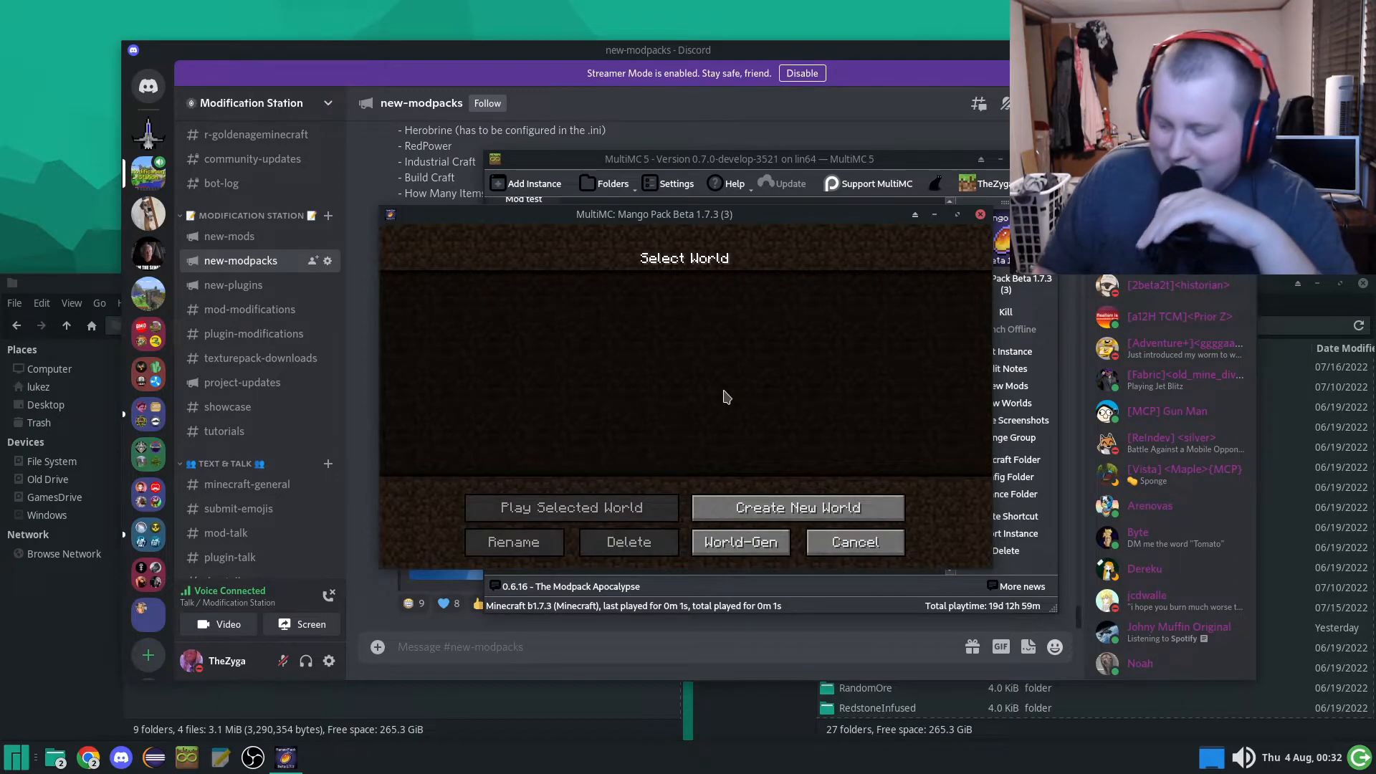
pyautogui.click(794, 507)
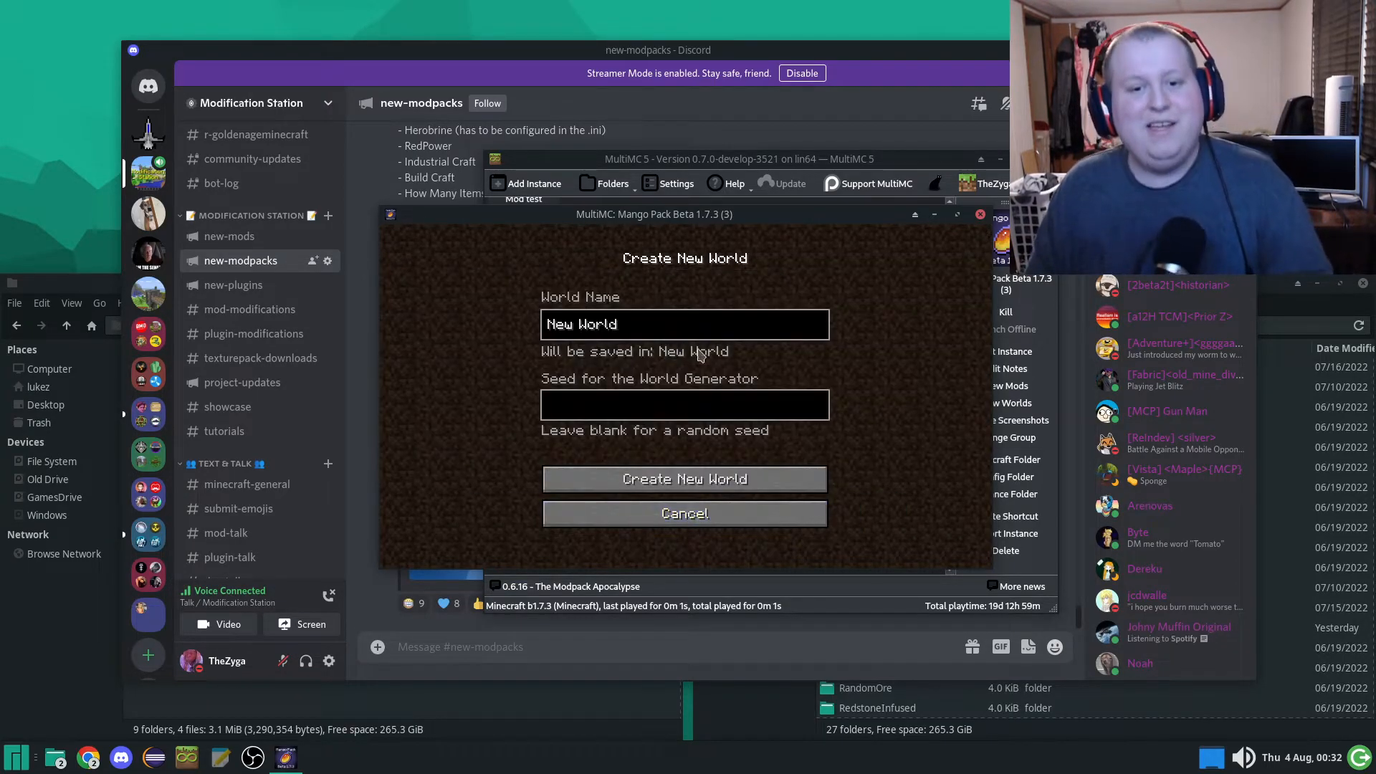
pyautogui.write('7')
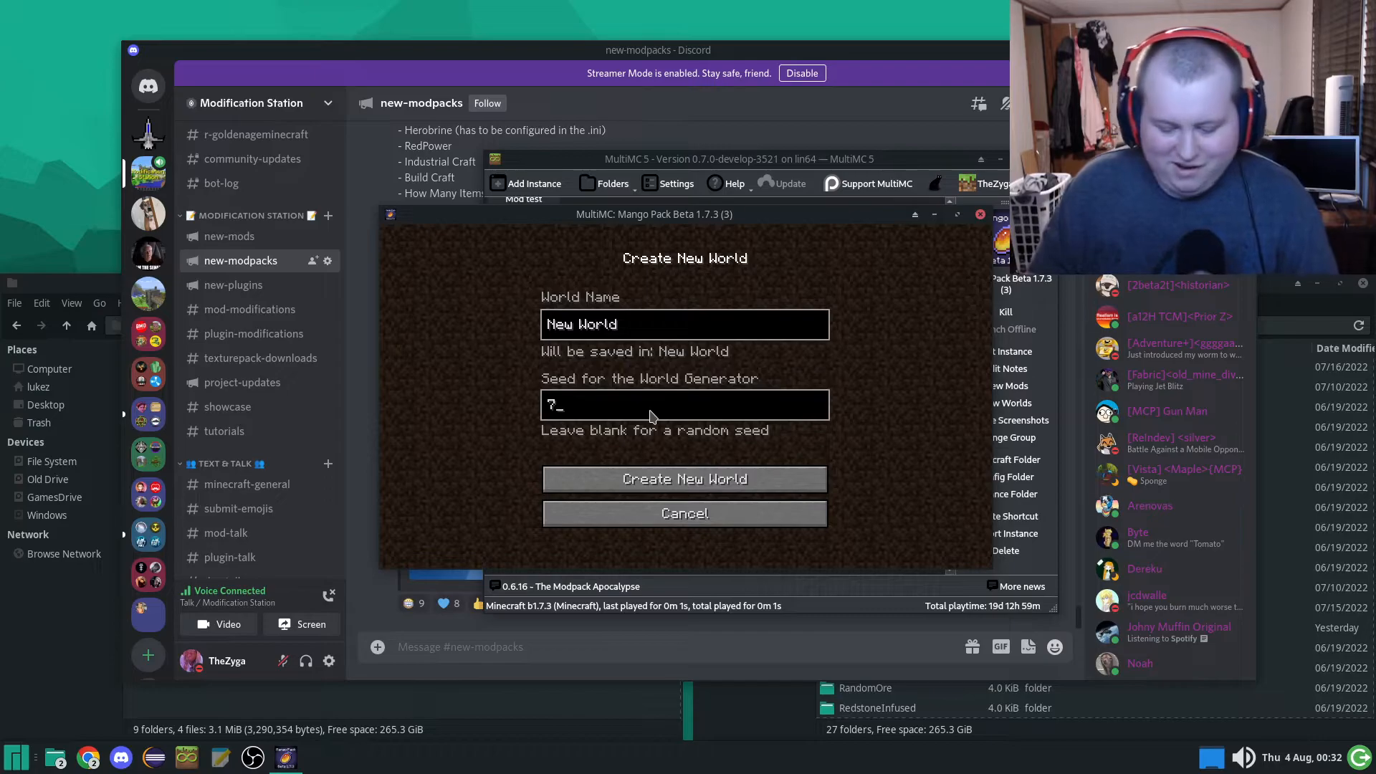
pyautogui.click(684, 478)
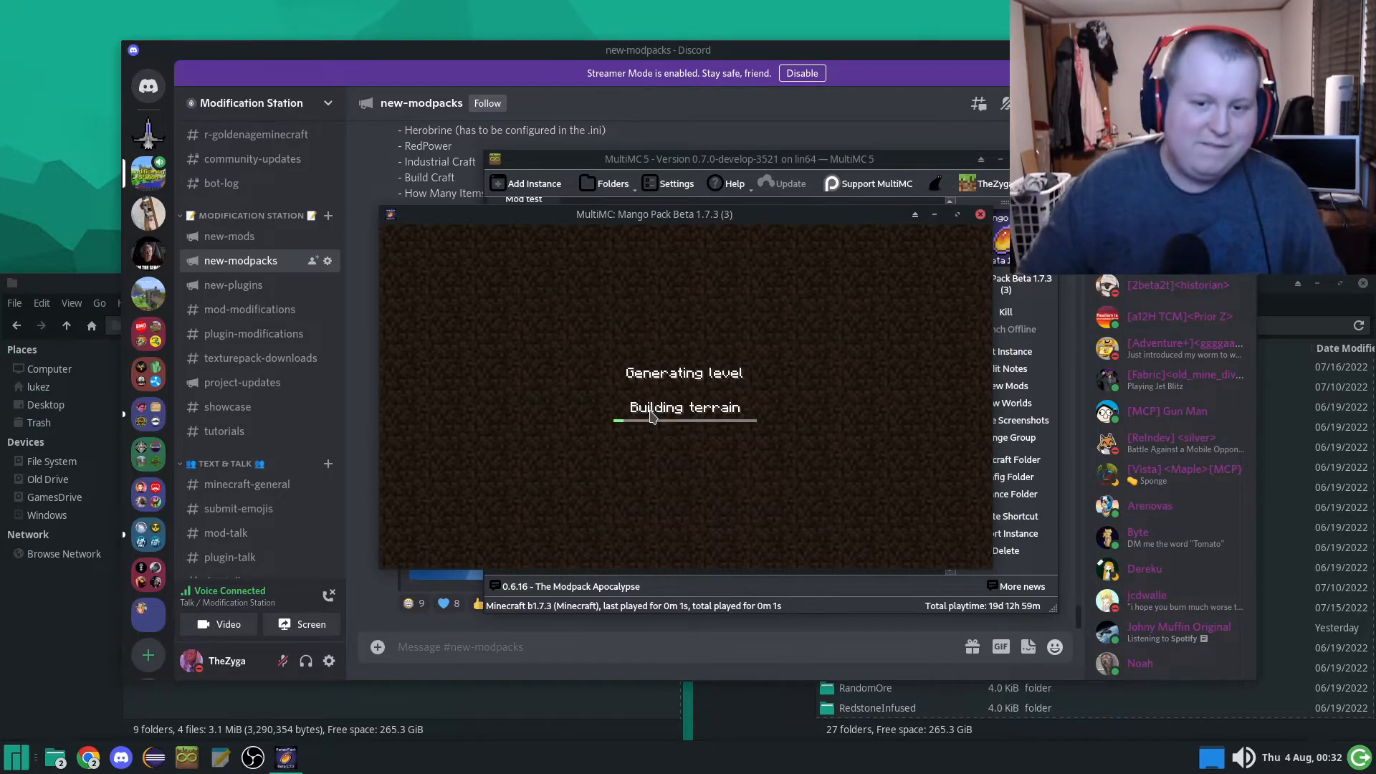